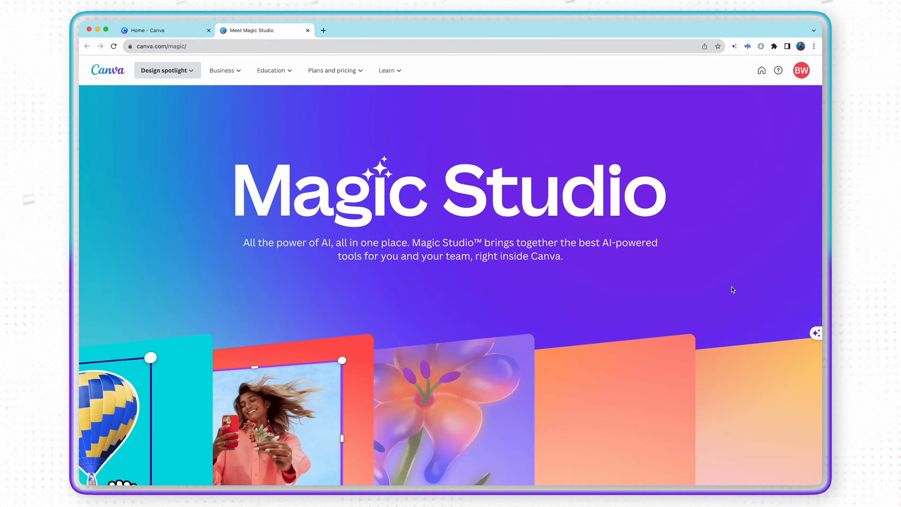
# - Select the photographer clips to include in the generated video
pyautogui.scroll(-3)
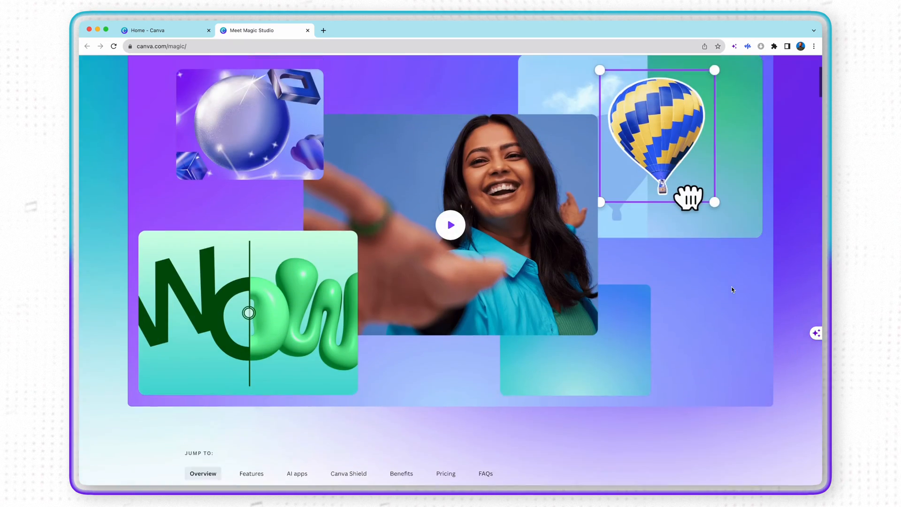
pyautogui.scroll(-3)
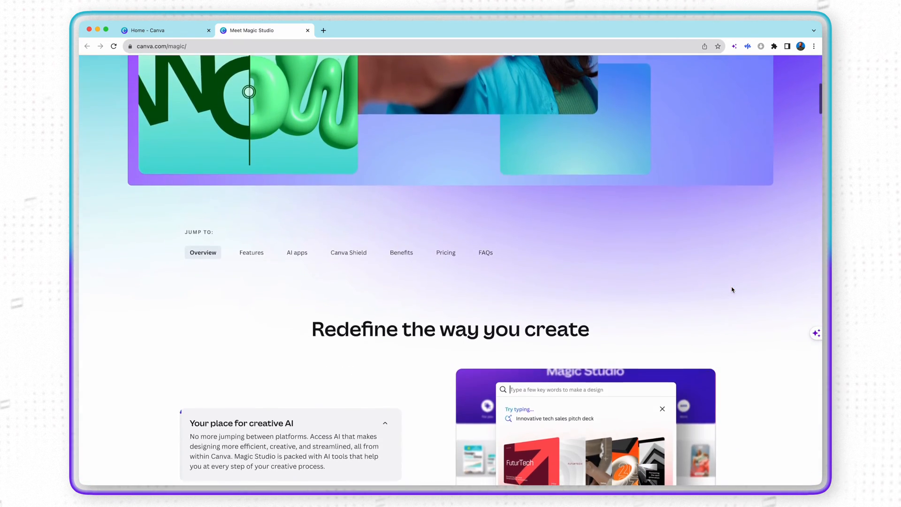
pyautogui.scroll(-3)
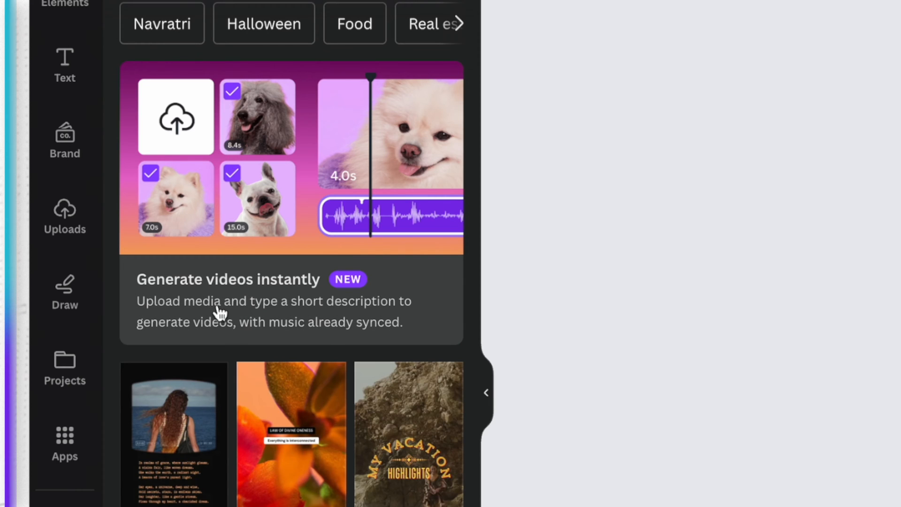
pyautogui.moveTo(418, 325)
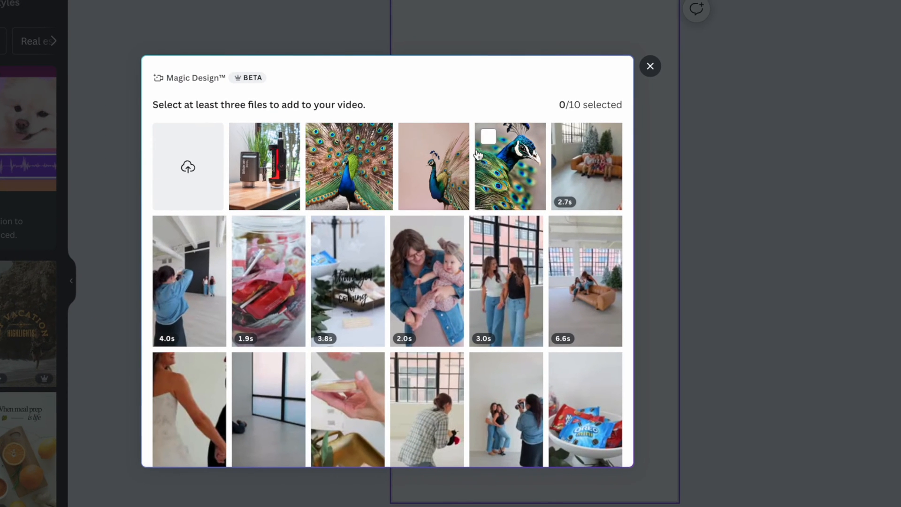
pyautogui.scroll(-3)
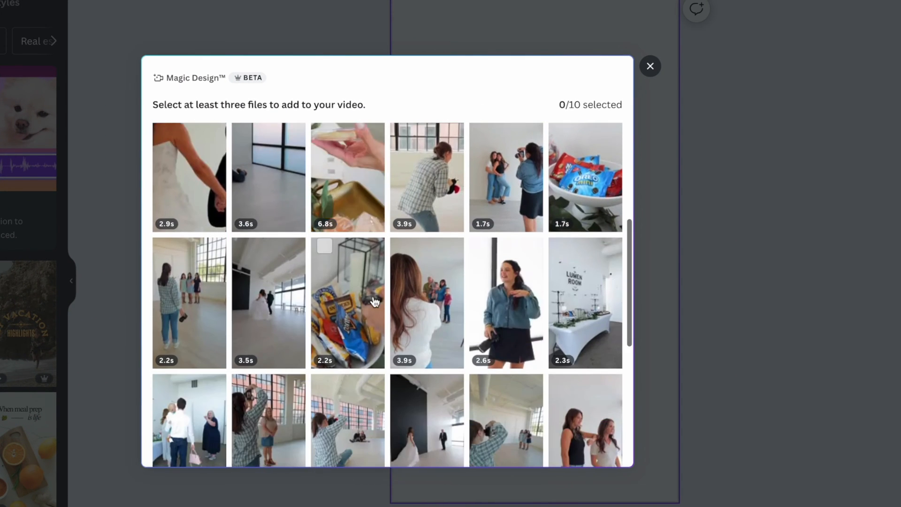
pyautogui.click(165, 252)
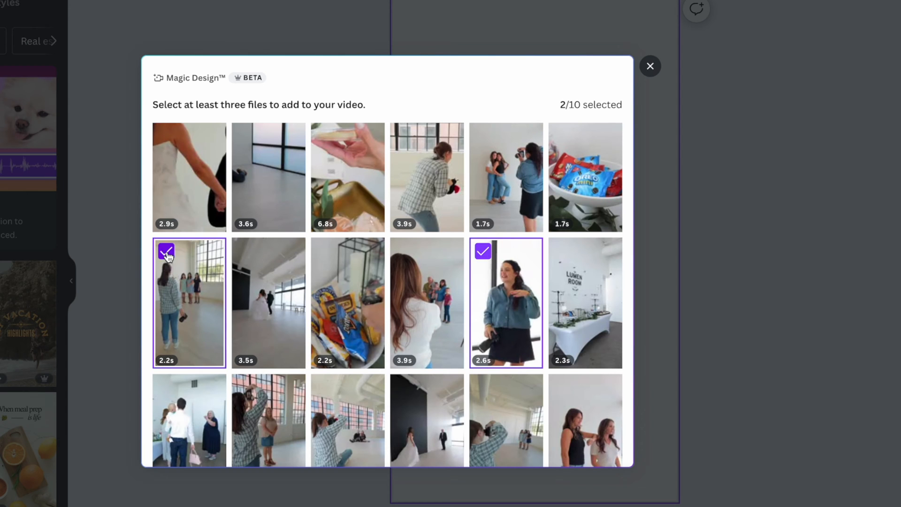
pyautogui.click(269, 239)
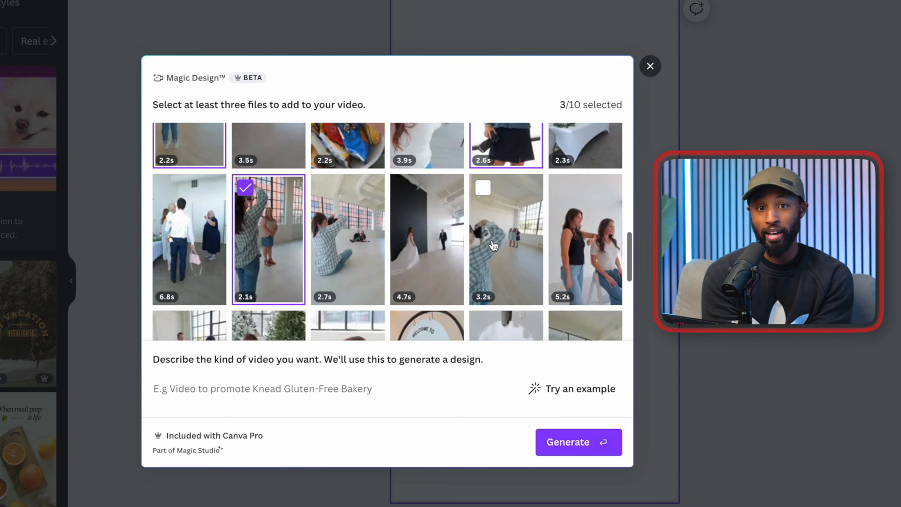
pyautogui.click(347, 239)
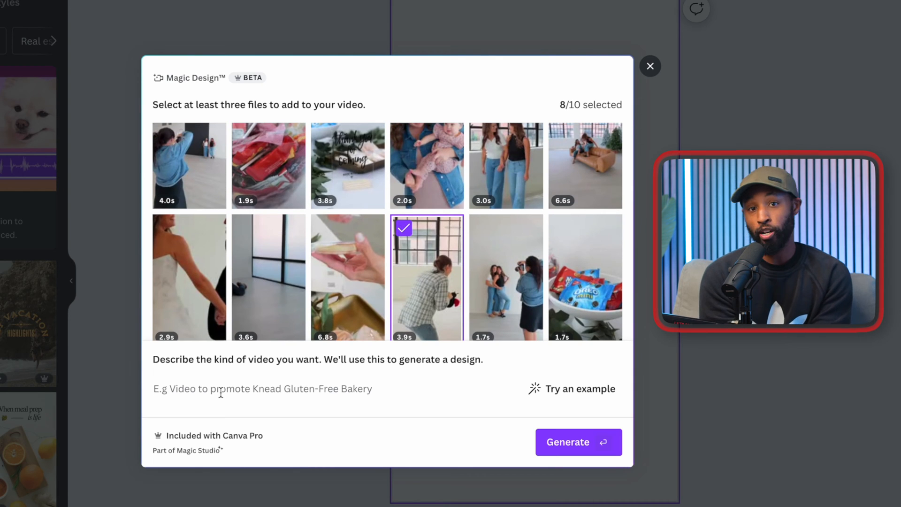
# - Describe the video as 'Video Promoting Ka…' and generate it from the selected clips
pyautogui.write('Video Promoting Kate and Trish photography')
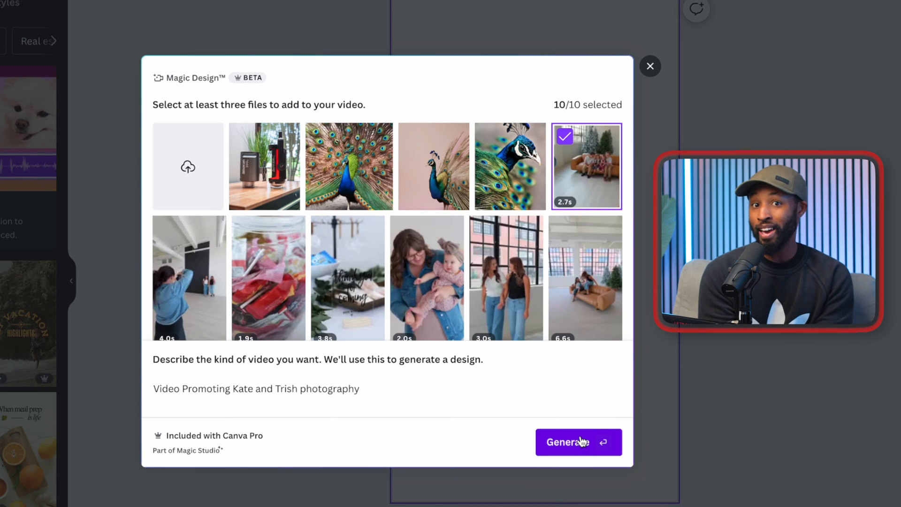
pyautogui.click(578, 442)
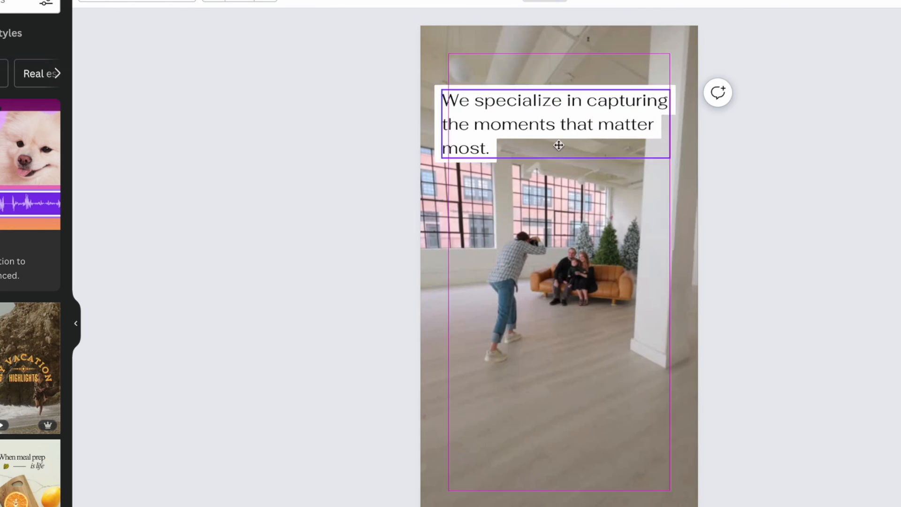
# - Move the caption to the bottom of the video and set its font to Antic
pyautogui.moveTo(555, 124); pyautogui.dragTo(560, 439)
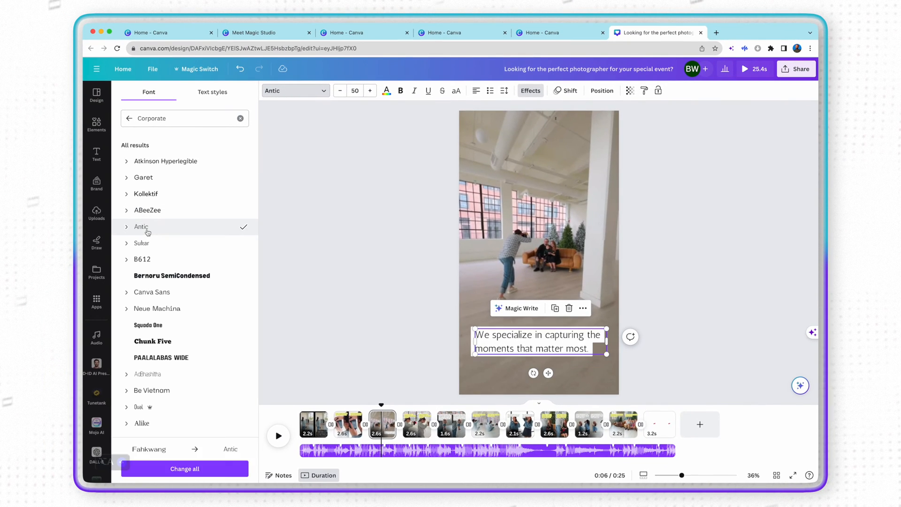
pyautogui.click(152, 292)
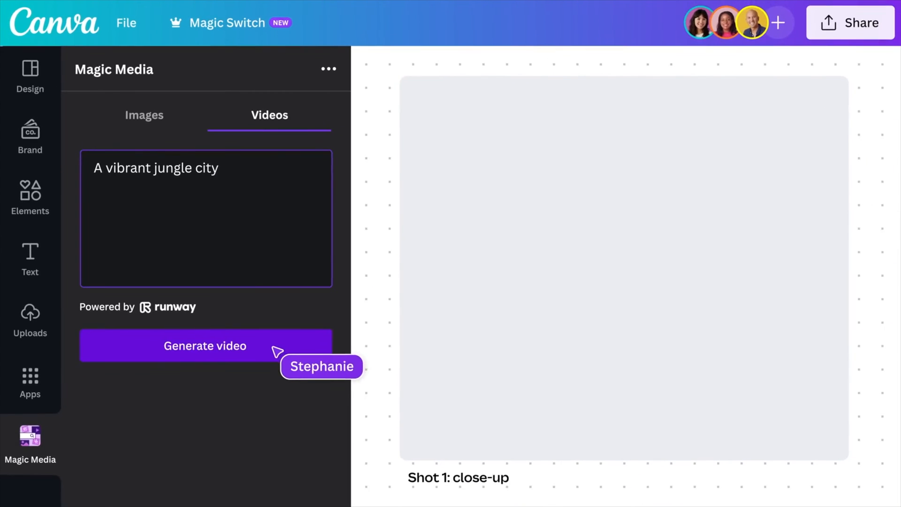
# - Generate a video clip from the 'A vibrant jungle city' prompt
pyautogui.click(205, 345)
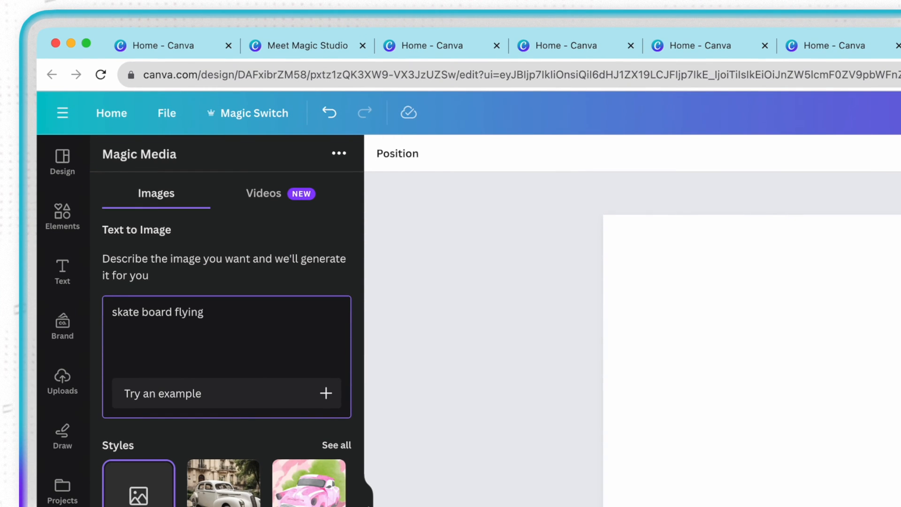
# - Generate a Dreamy-style portrait image of a skateboard flying through space with stars and galaxies
pyautogui.write('through space with stars')
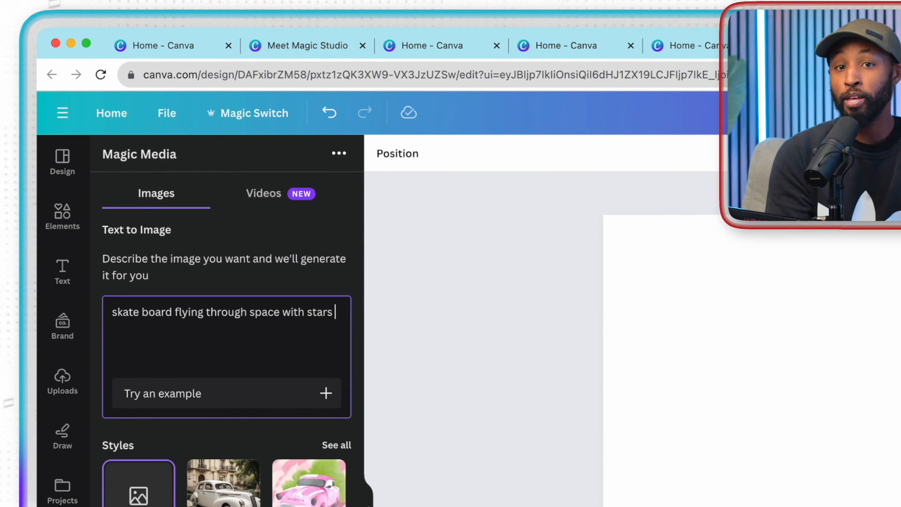
pyautogui.write('and galaxies in the backgro')
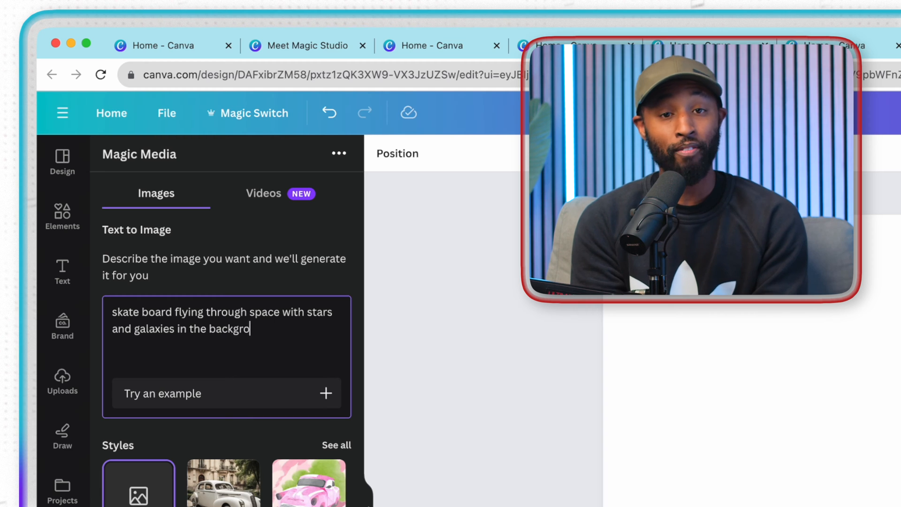
pyautogui.scroll(-3)
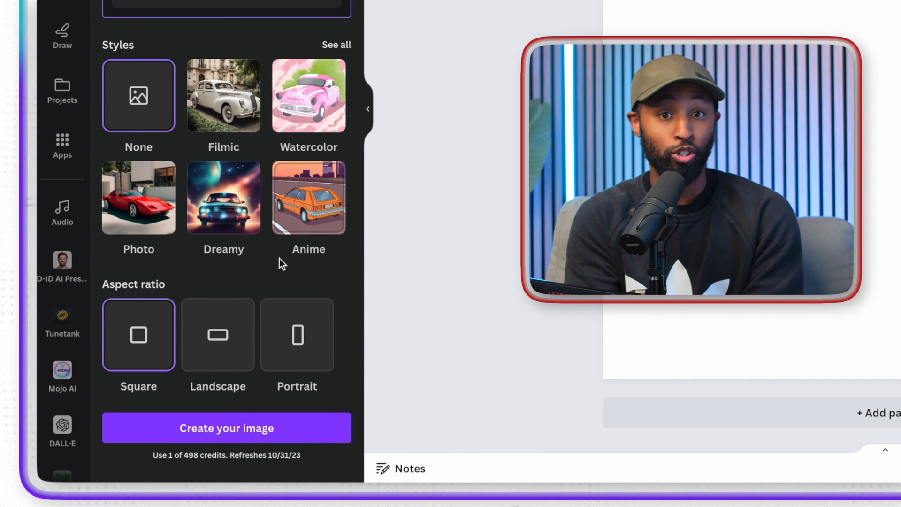
pyautogui.click(224, 197)
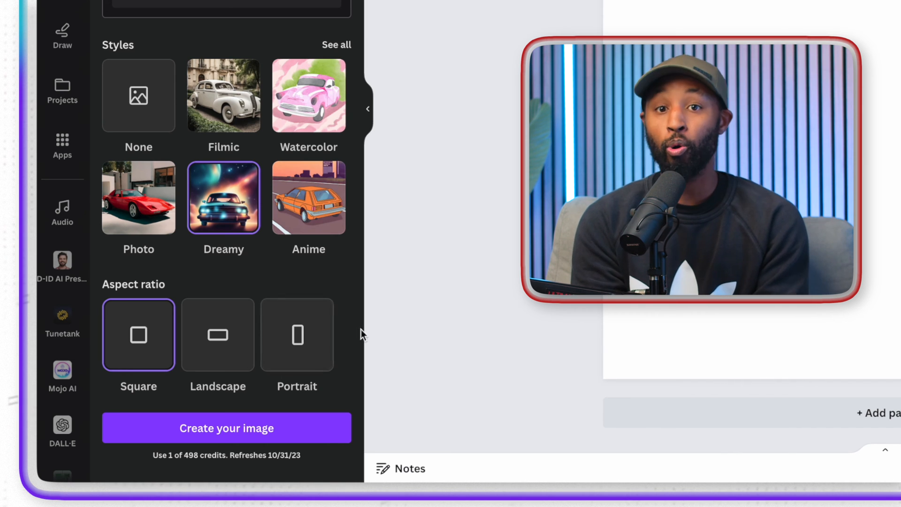
pyautogui.click(297, 334)
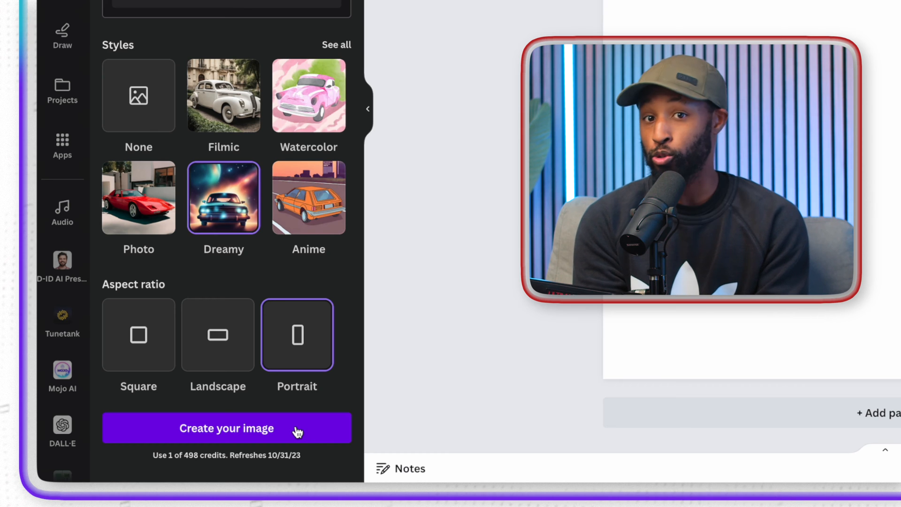
pyautogui.click(226, 428)
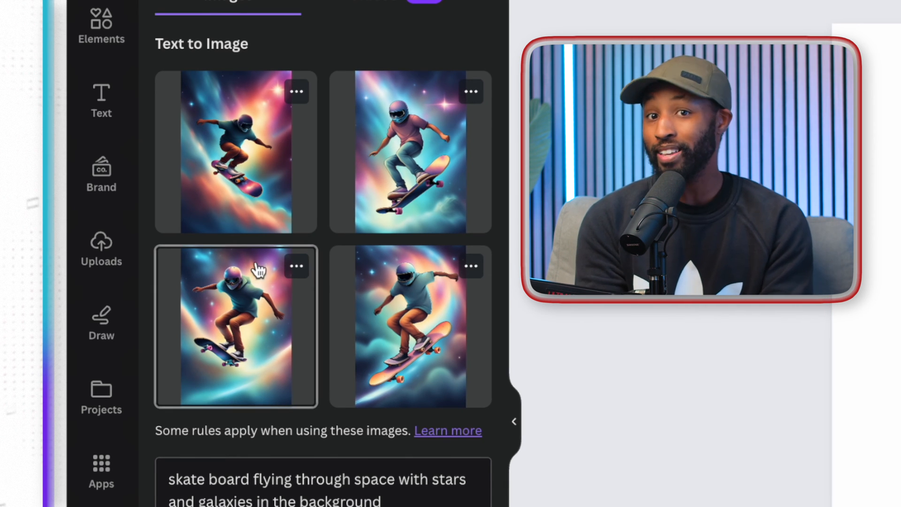
# - From the third skateboarder image's options, choose to turn it into a video
pyautogui.click(296, 267)
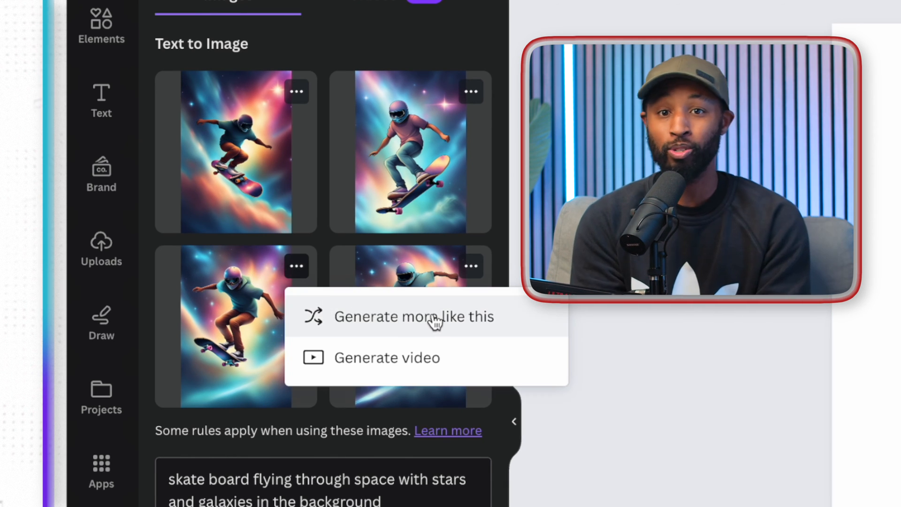
pyautogui.click(422, 316)
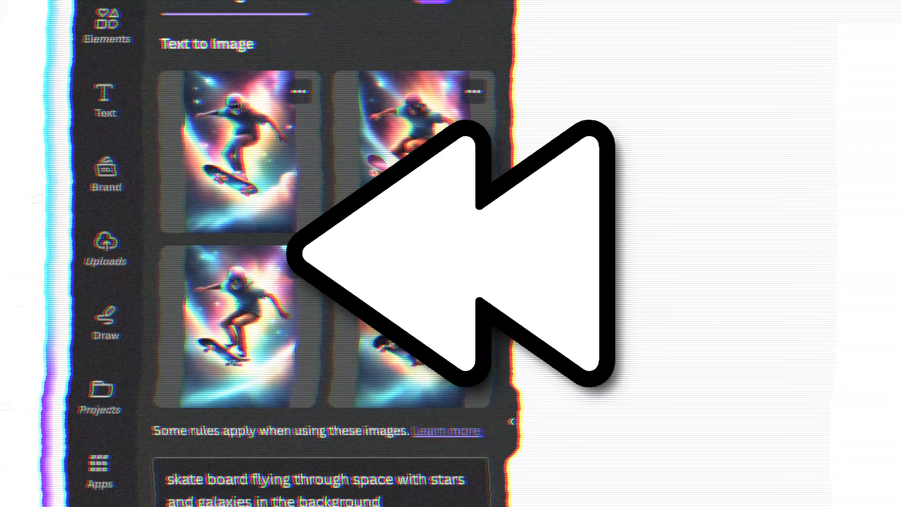
pyautogui.click(295, 268)
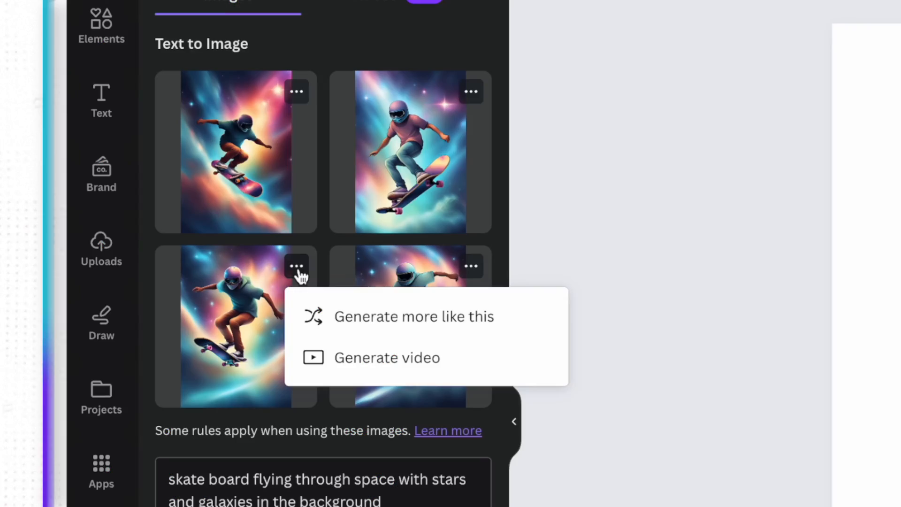
pyautogui.scroll(-3)
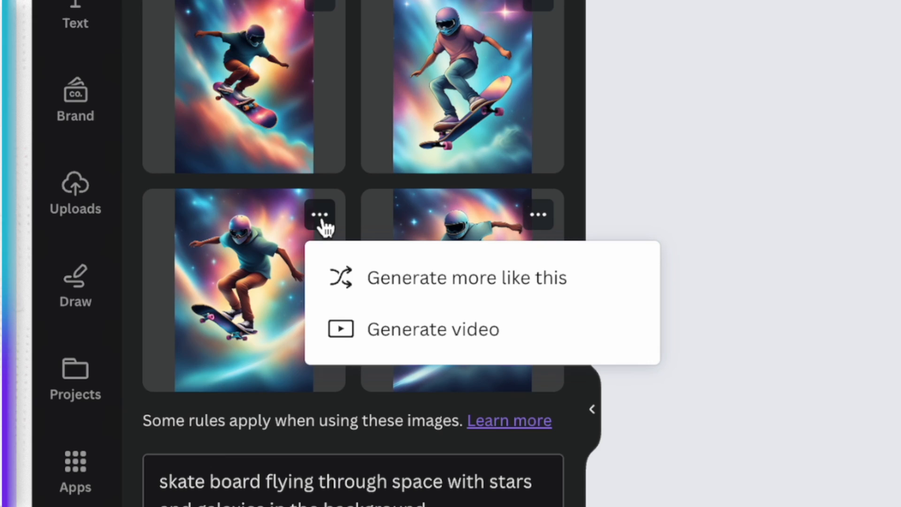
pyautogui.click(433, 330)
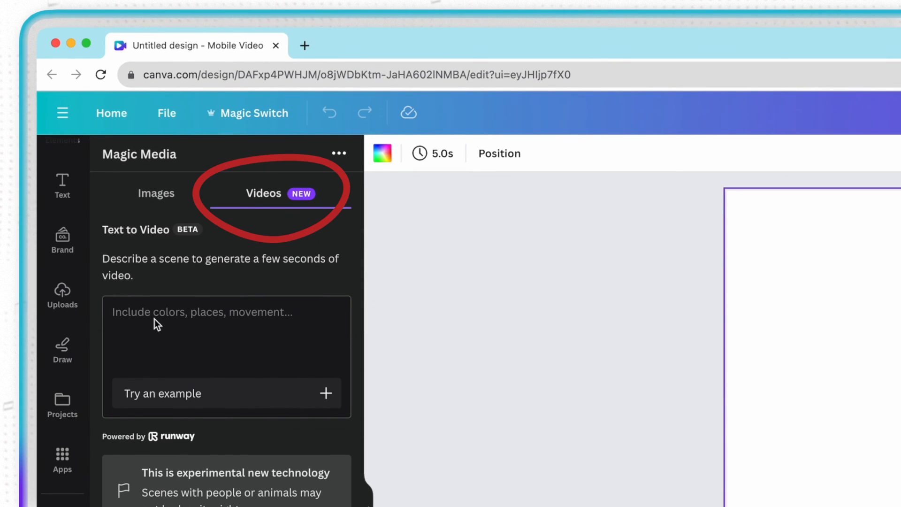
# - Generate a video clip of snow falling in the woods as the sun shines through
pyautogui.click(154, 319)
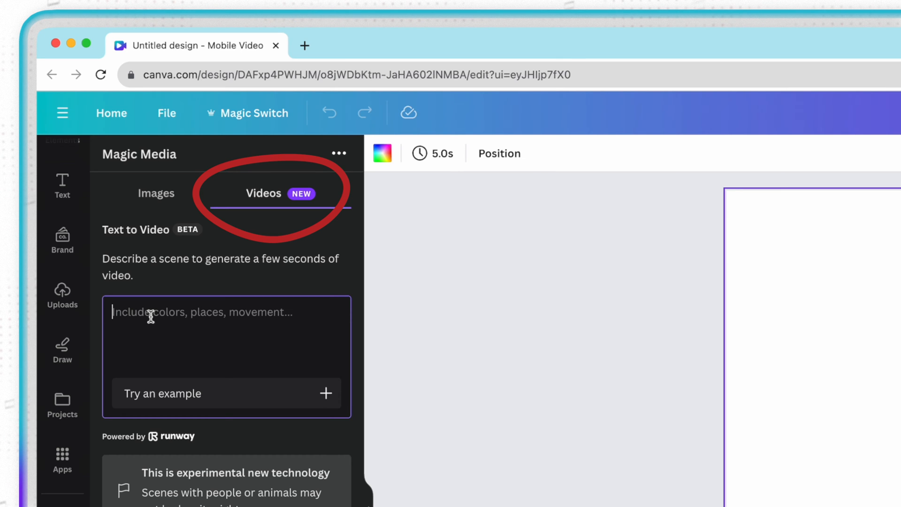
pyautogui.write('snow falling in the woods as the sun shines through the leaves')
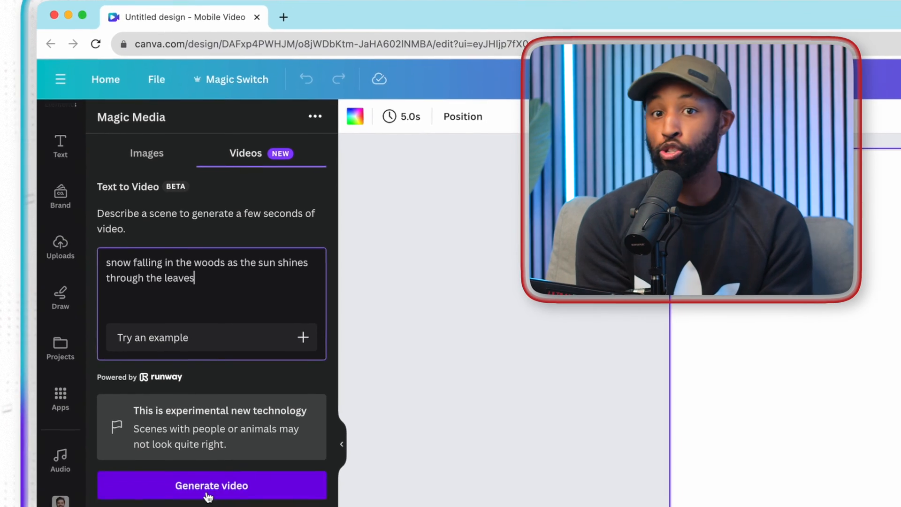
pyautogui.click(211, 485)
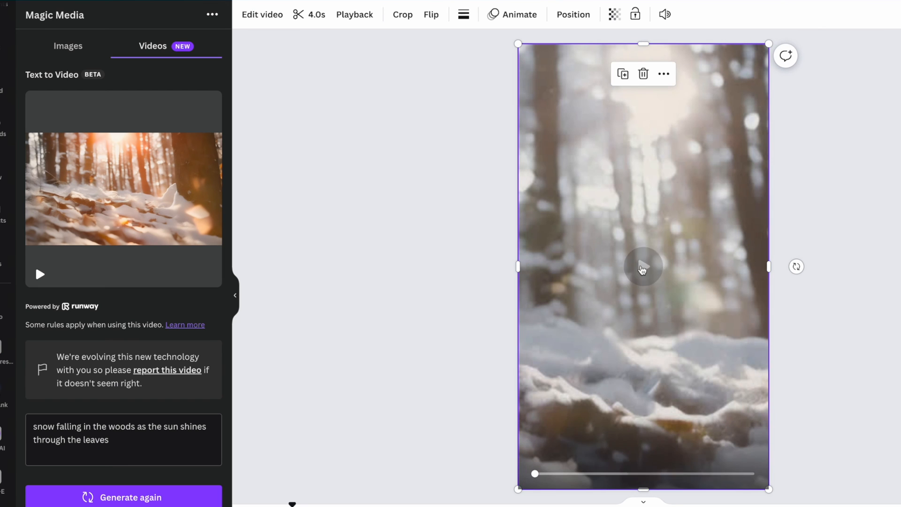
# - Play the snowy woods clip placed on the video page
pyautogui.click(643, 266)
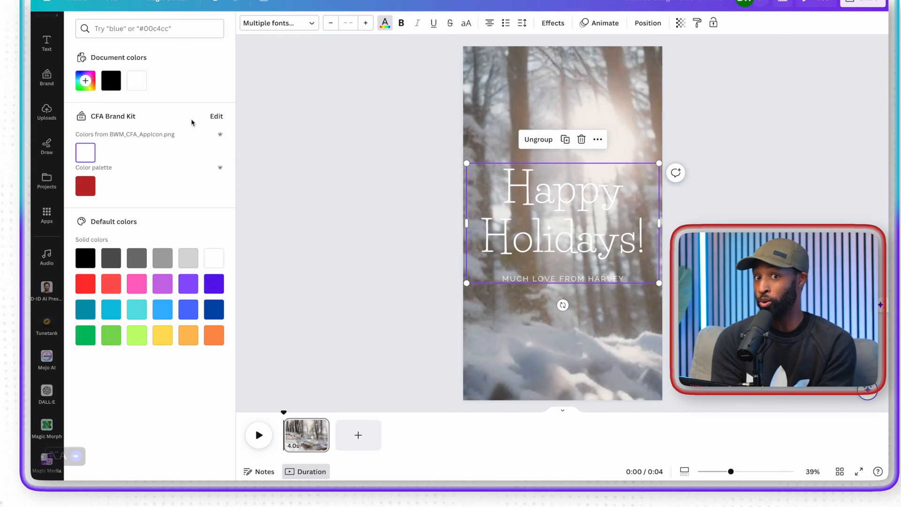
# - Give the 'Happy Holidays!' heading a black drop shadow and remove the tagline beneath it
pyautogui.click(552, 23)
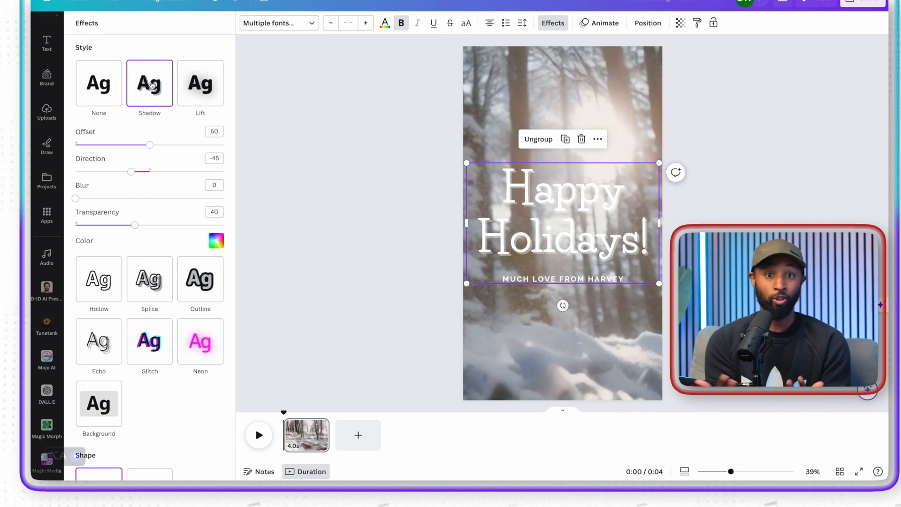
pyautogui.click(216, 240)
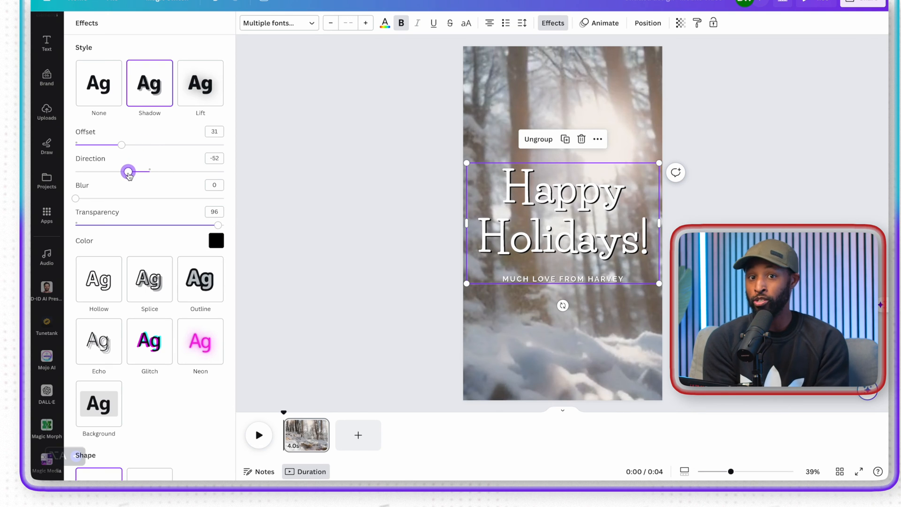
pyautogui.click(561, 279)
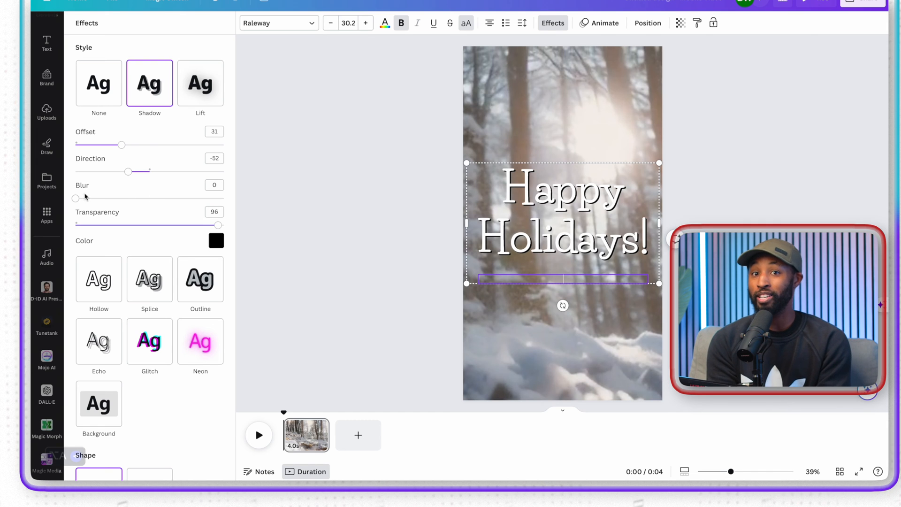
pyautogui.click(46, 44)
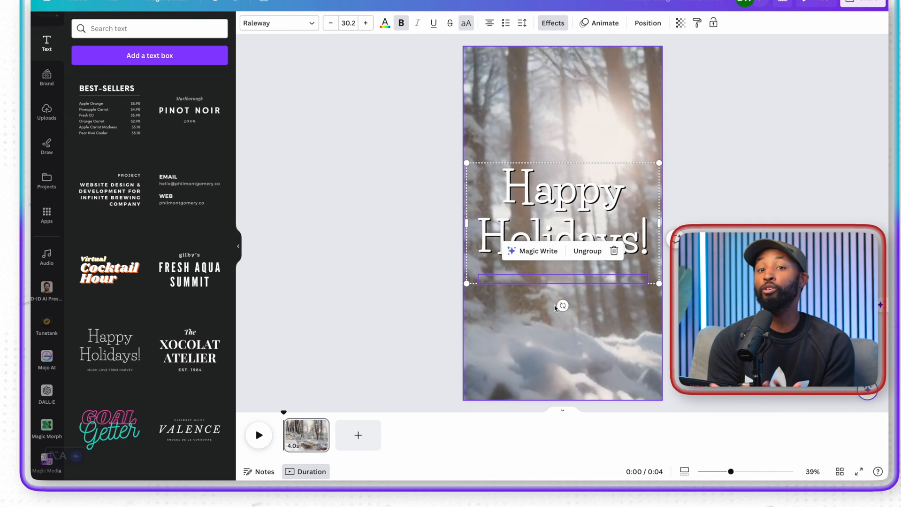
pyautogui.click(200, 257)
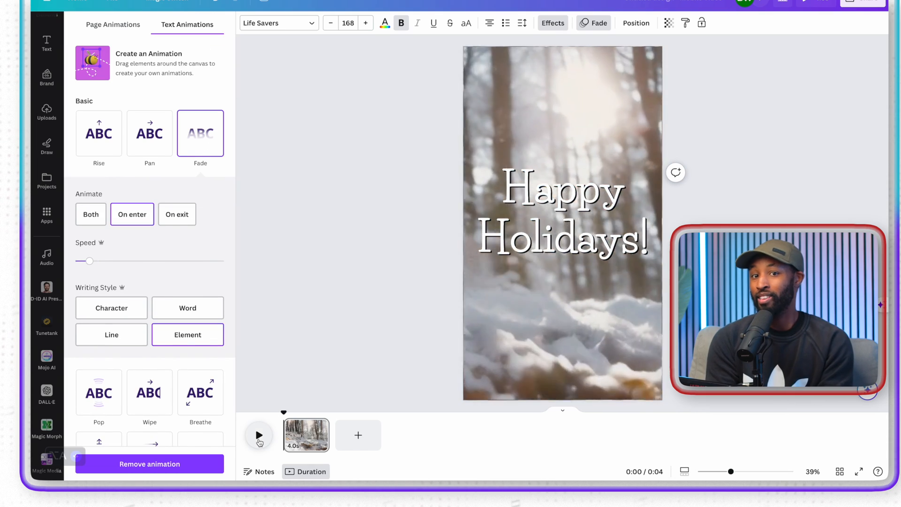
# - Preview the video twice to check the heading's fade-in, then stop playback
pyautogui.click(259, 435)
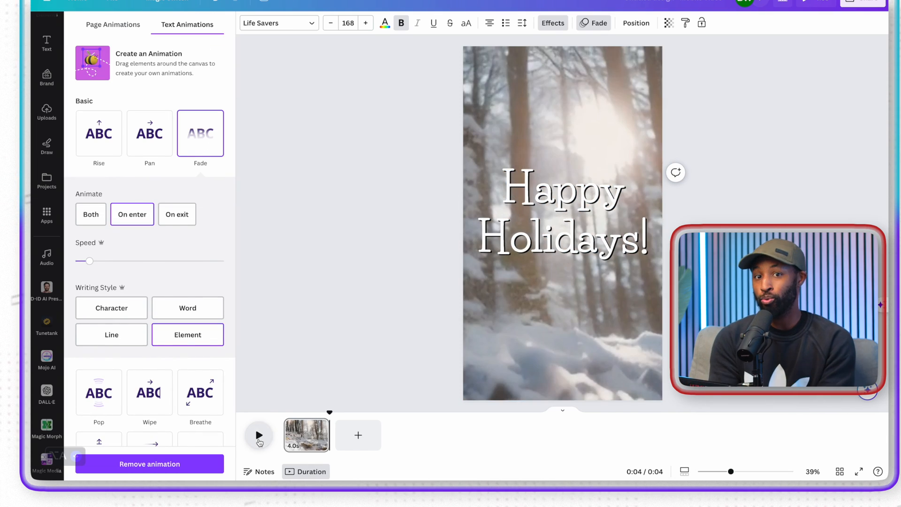
pyautogui.click(259, 436)
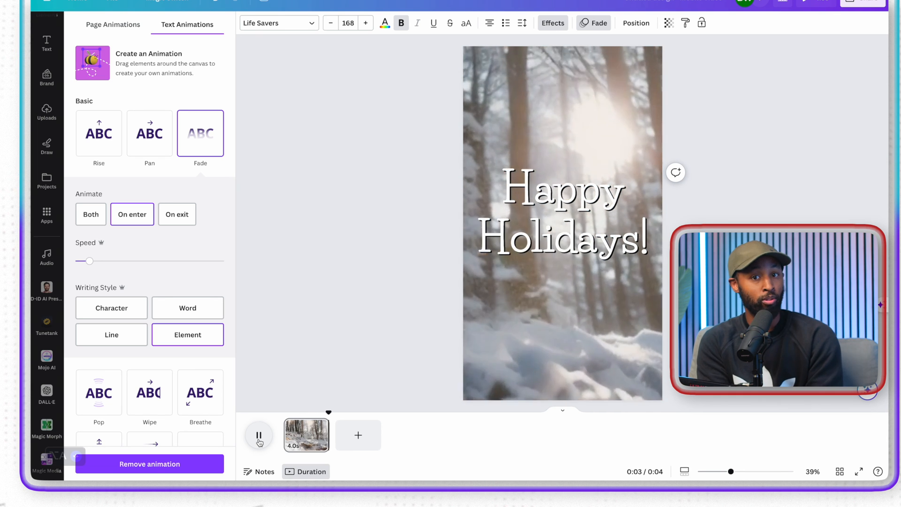
pyautogui.click(260, 435)
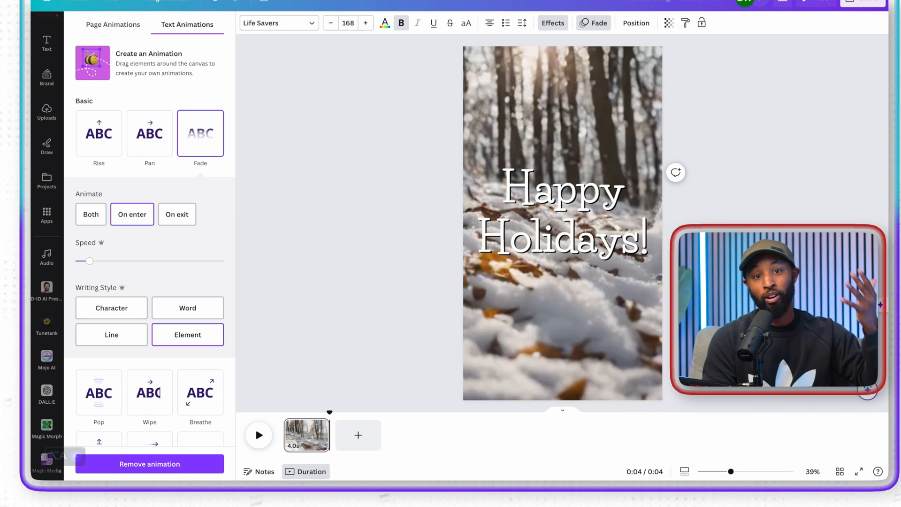